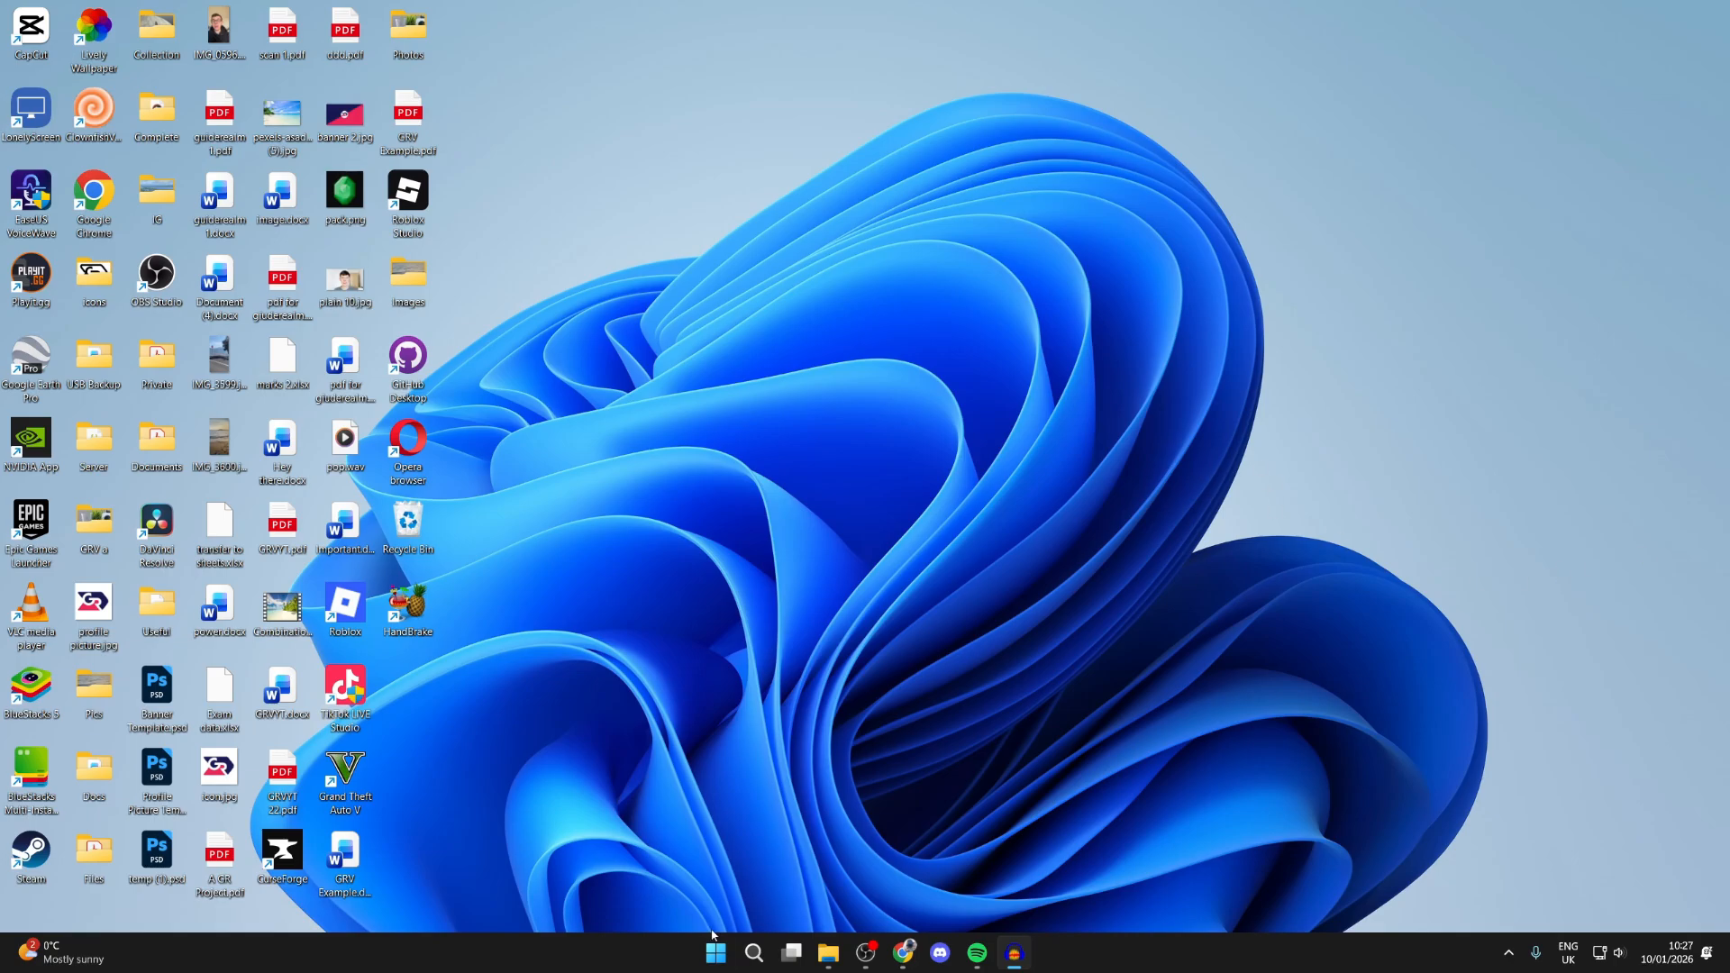
- Bring up the Start menu from the taskbar Start button
left_click(714, 951)
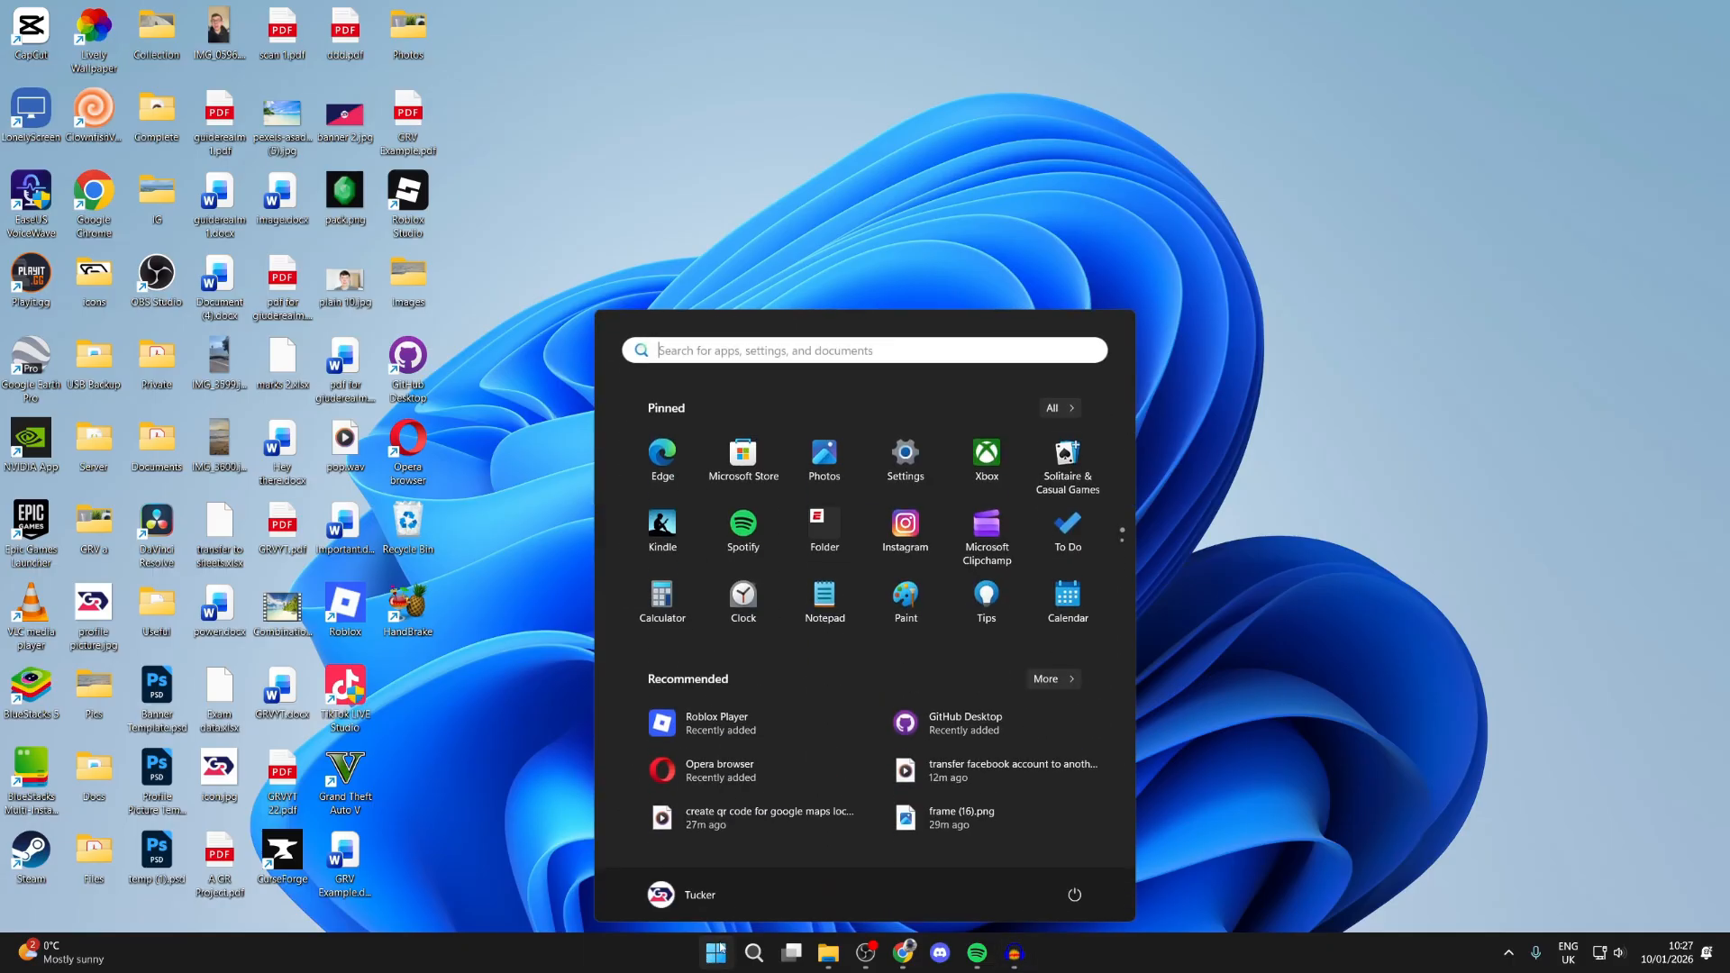
mouse_move(905, 454)
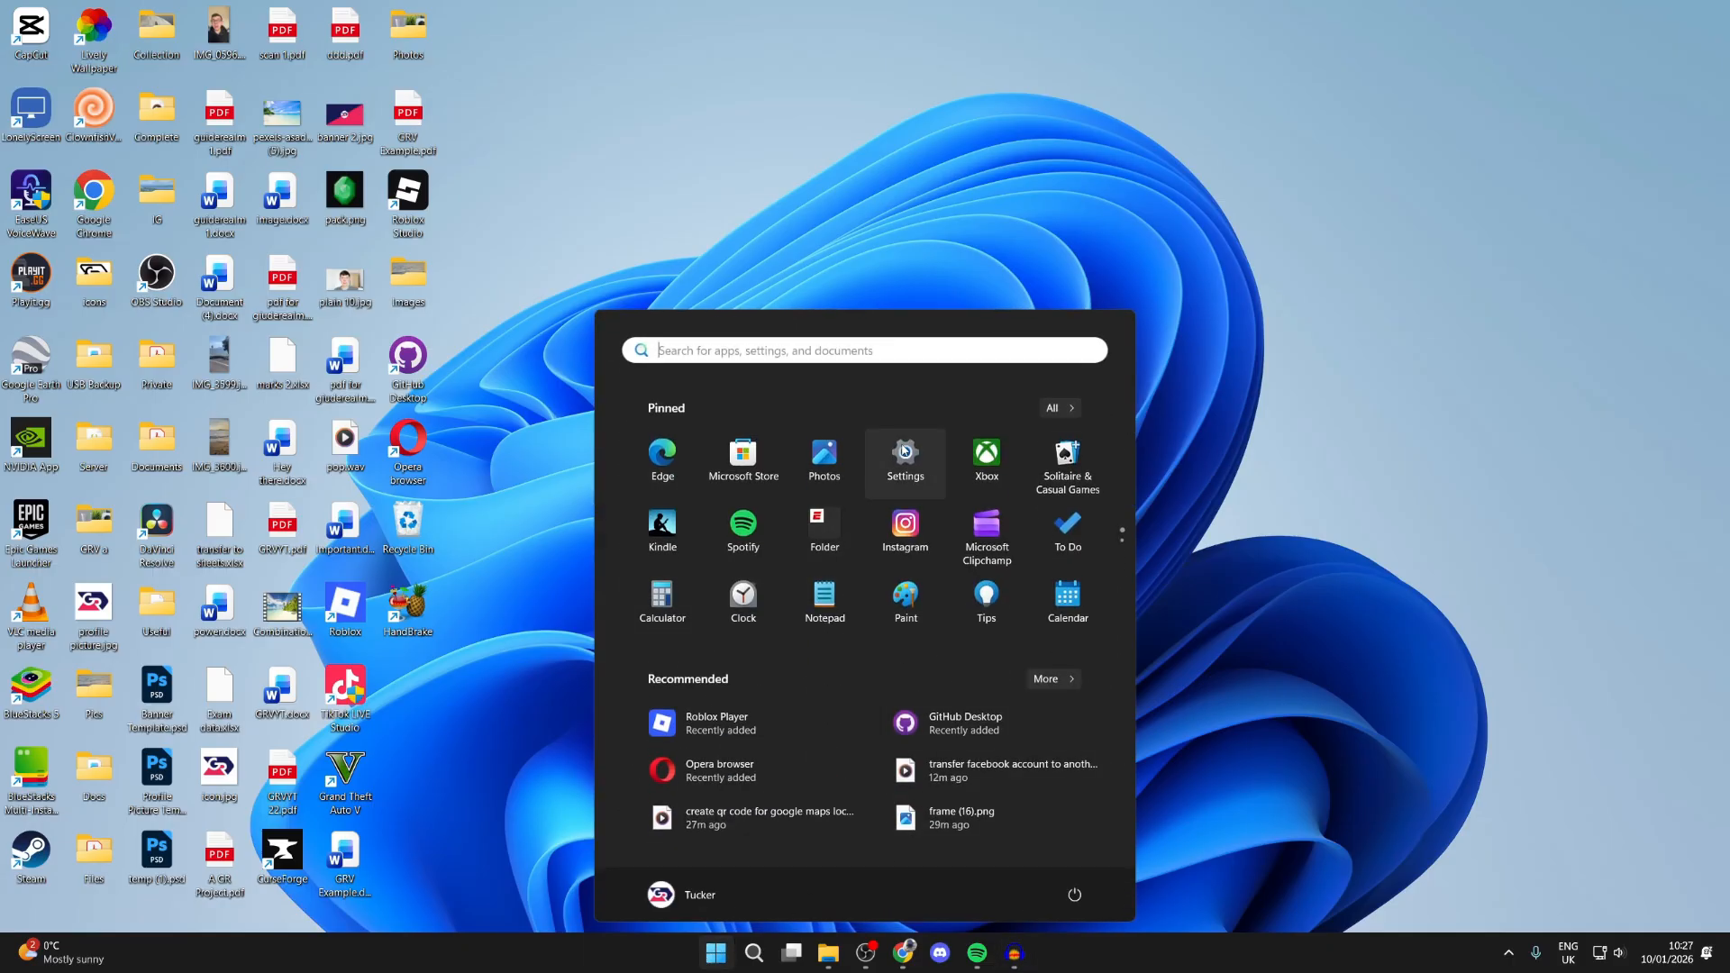
mouse_move(840, 643)
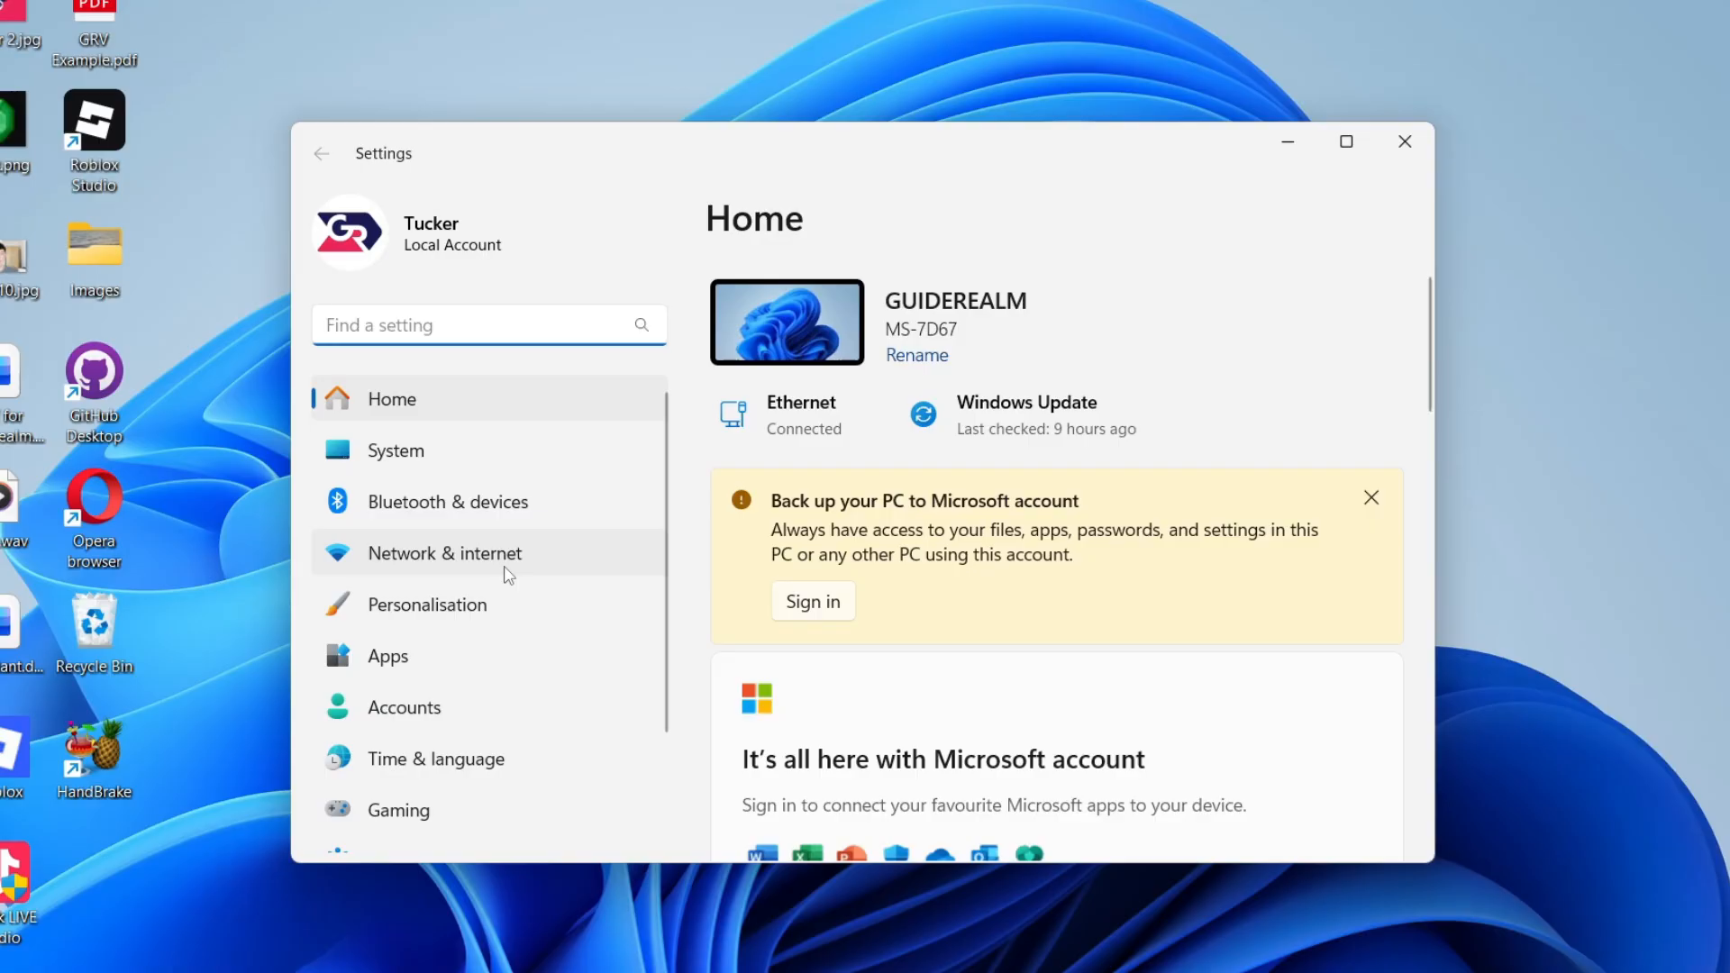
- Go to the Accounts page and scroll down through its settings list
left_click(404, 706)
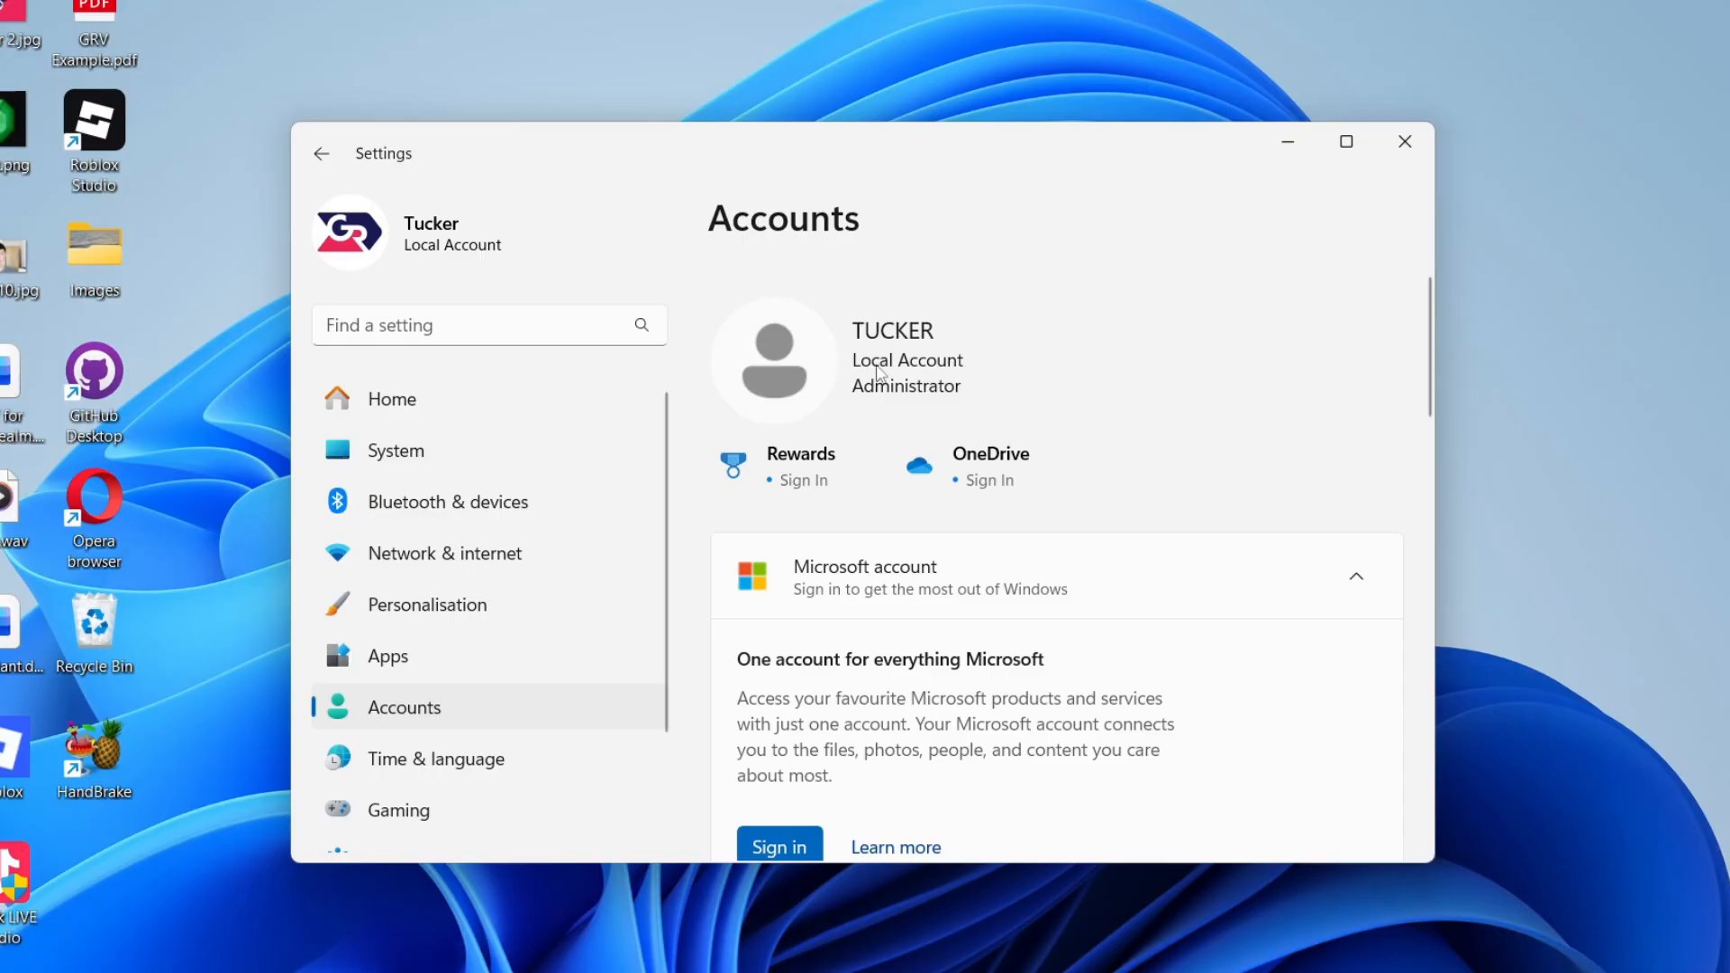
mouse_move(898, 388)
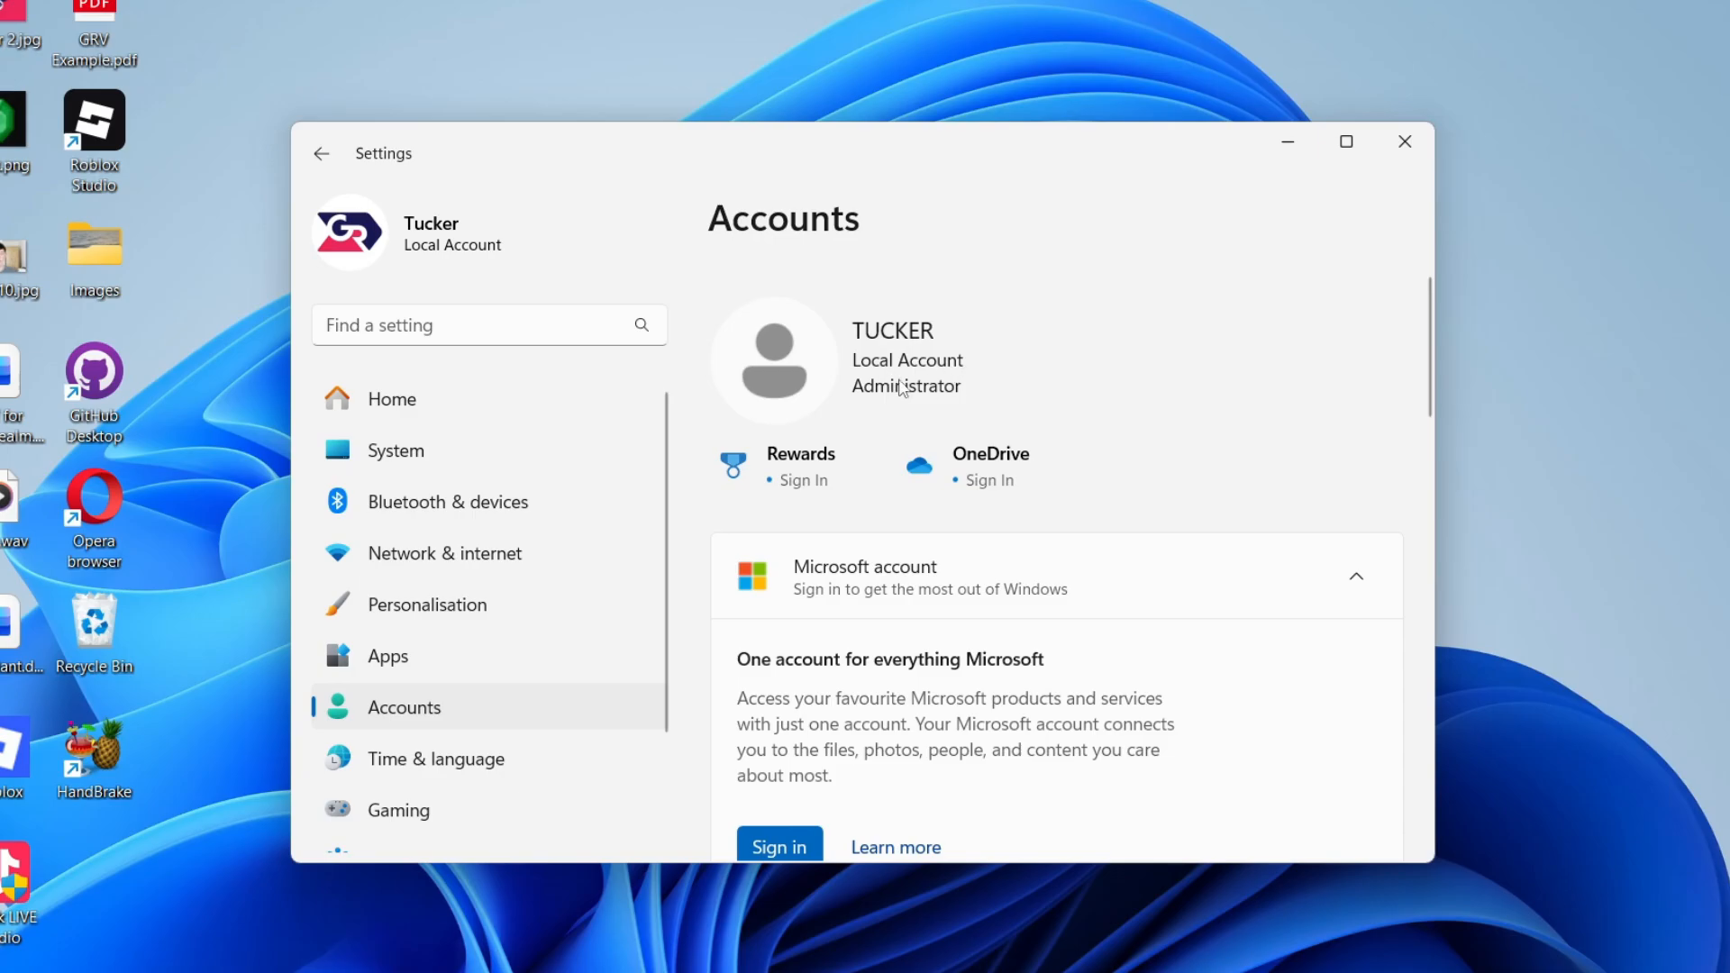
mouse_move(1036, 418)
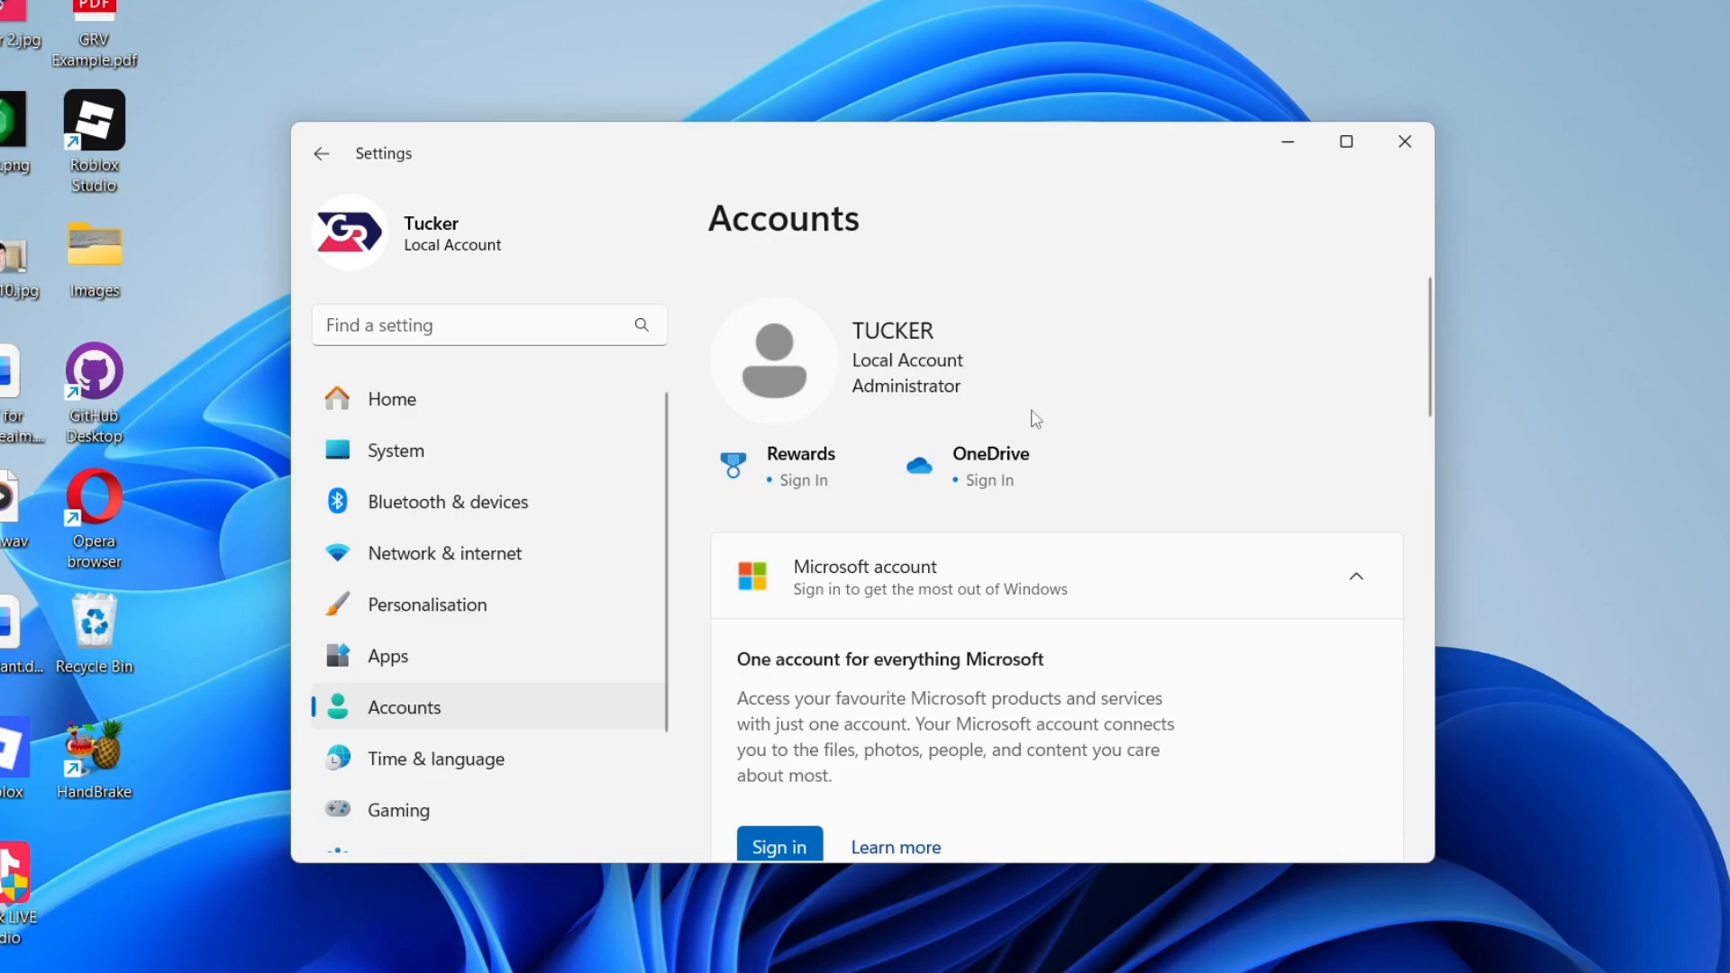
mouse_move(861, 411)
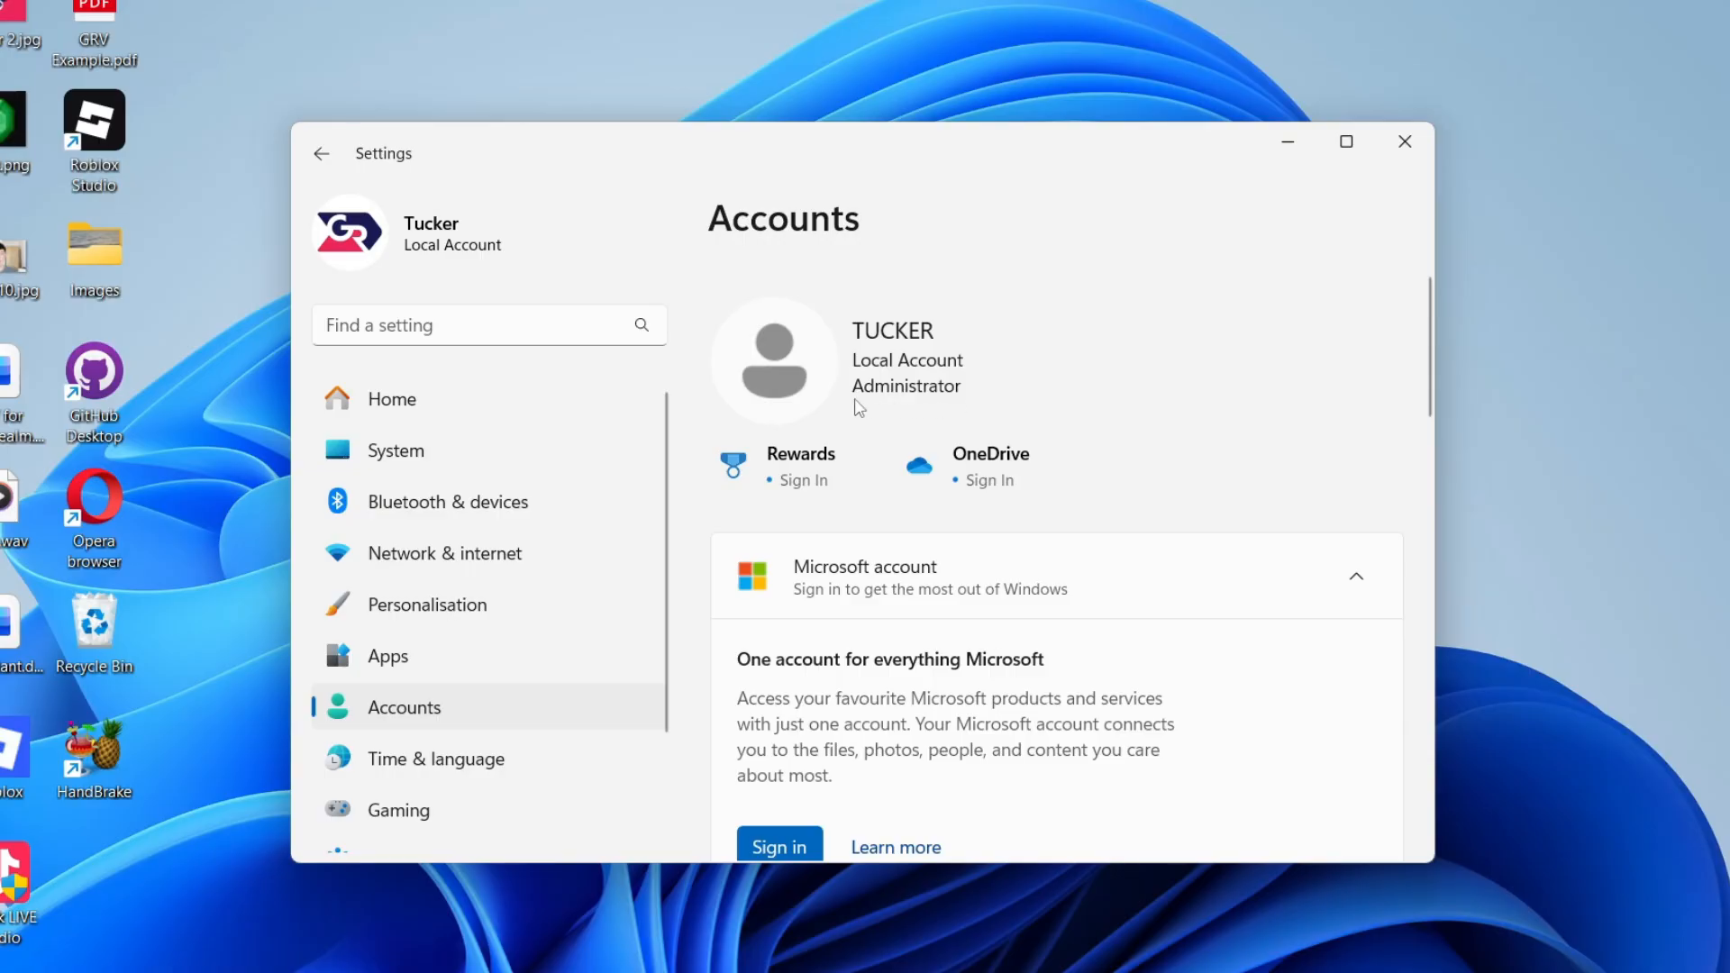
scroll("down", 3)
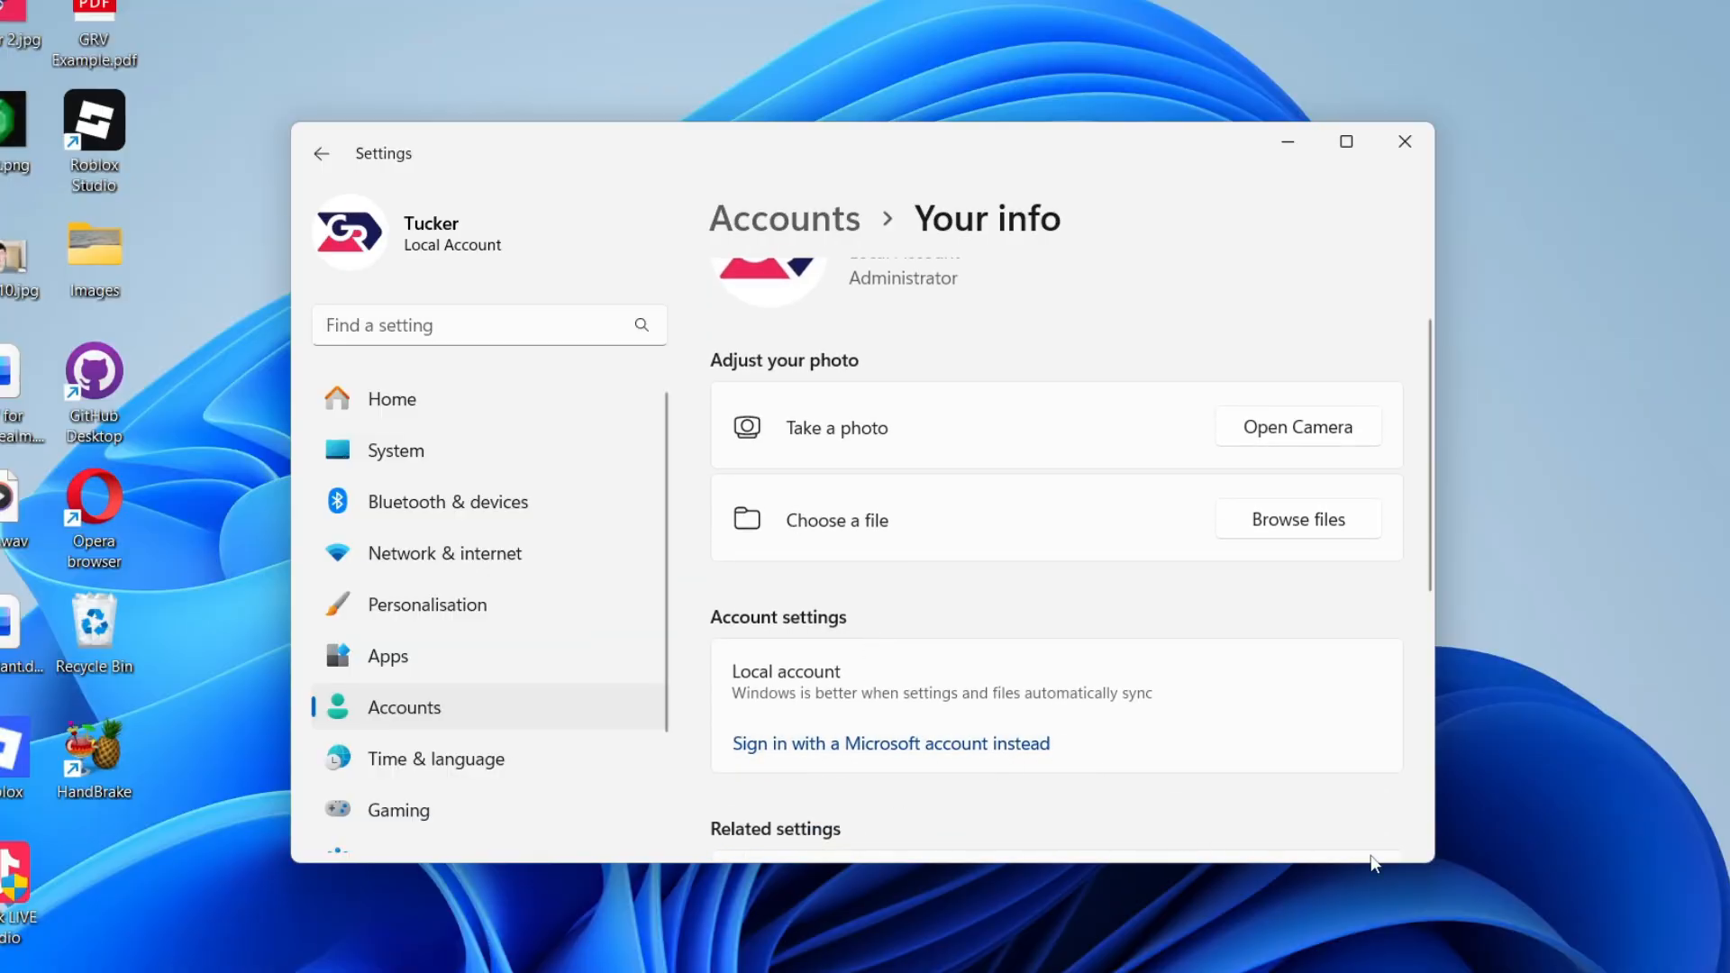
mouse_move(1118, 650)
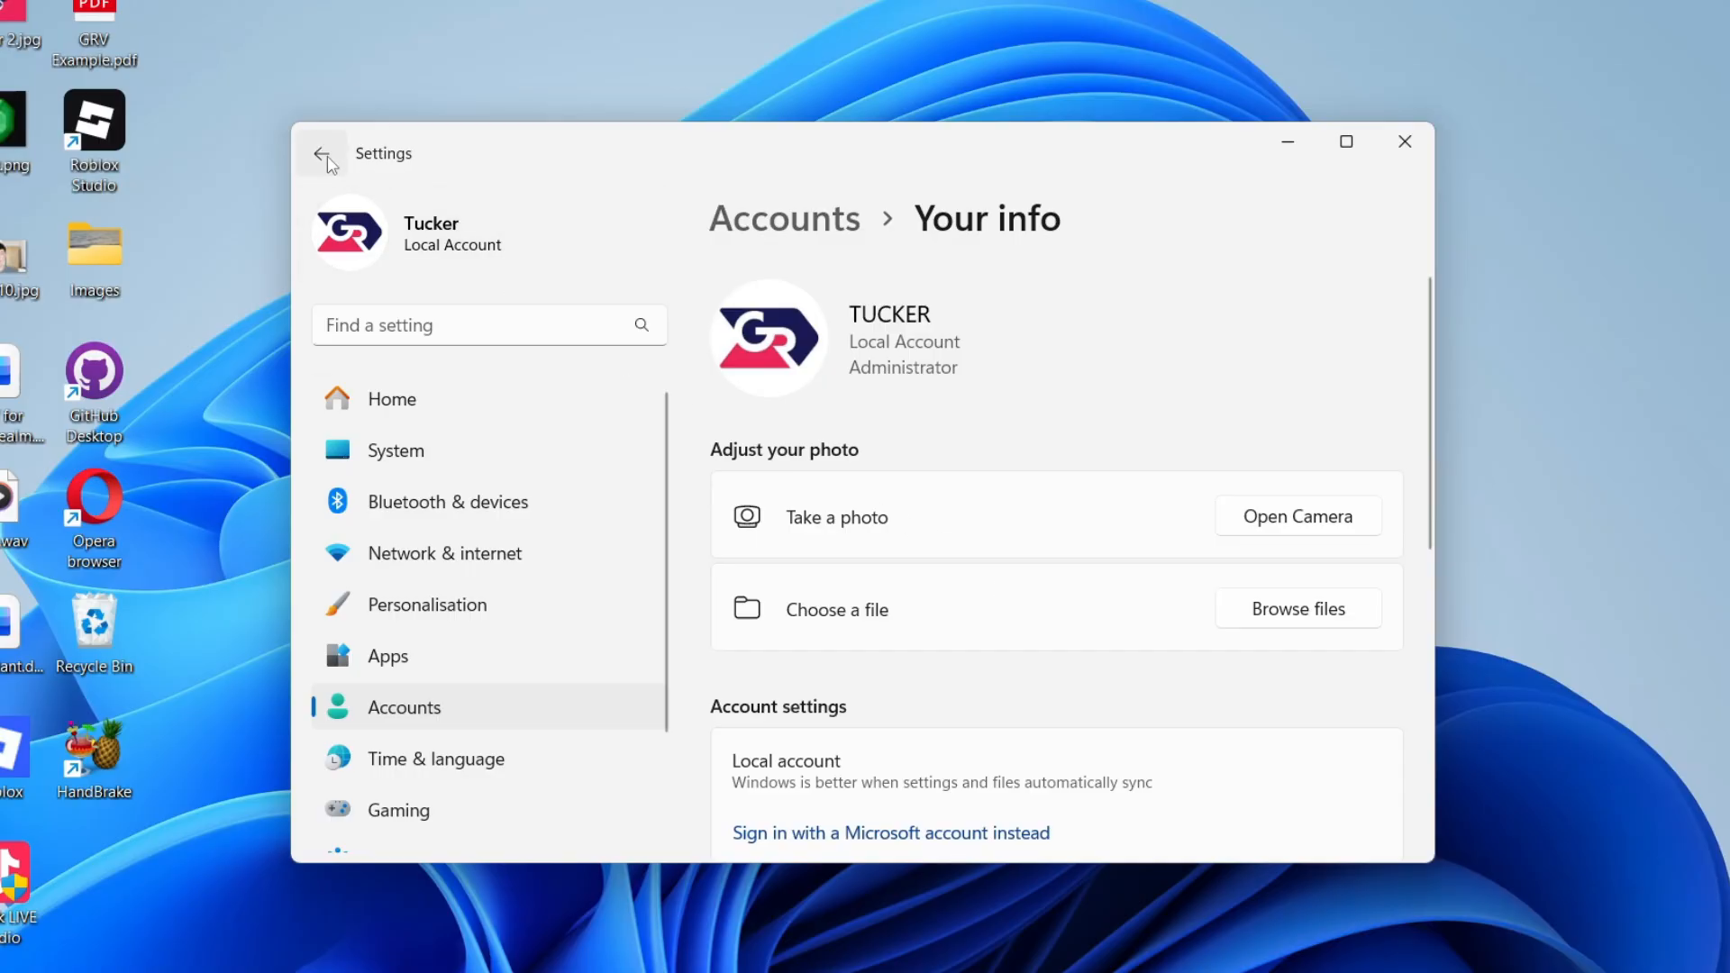
- Return to Accounts and begin adding a password under Sign-in options
left_click(321, 153)
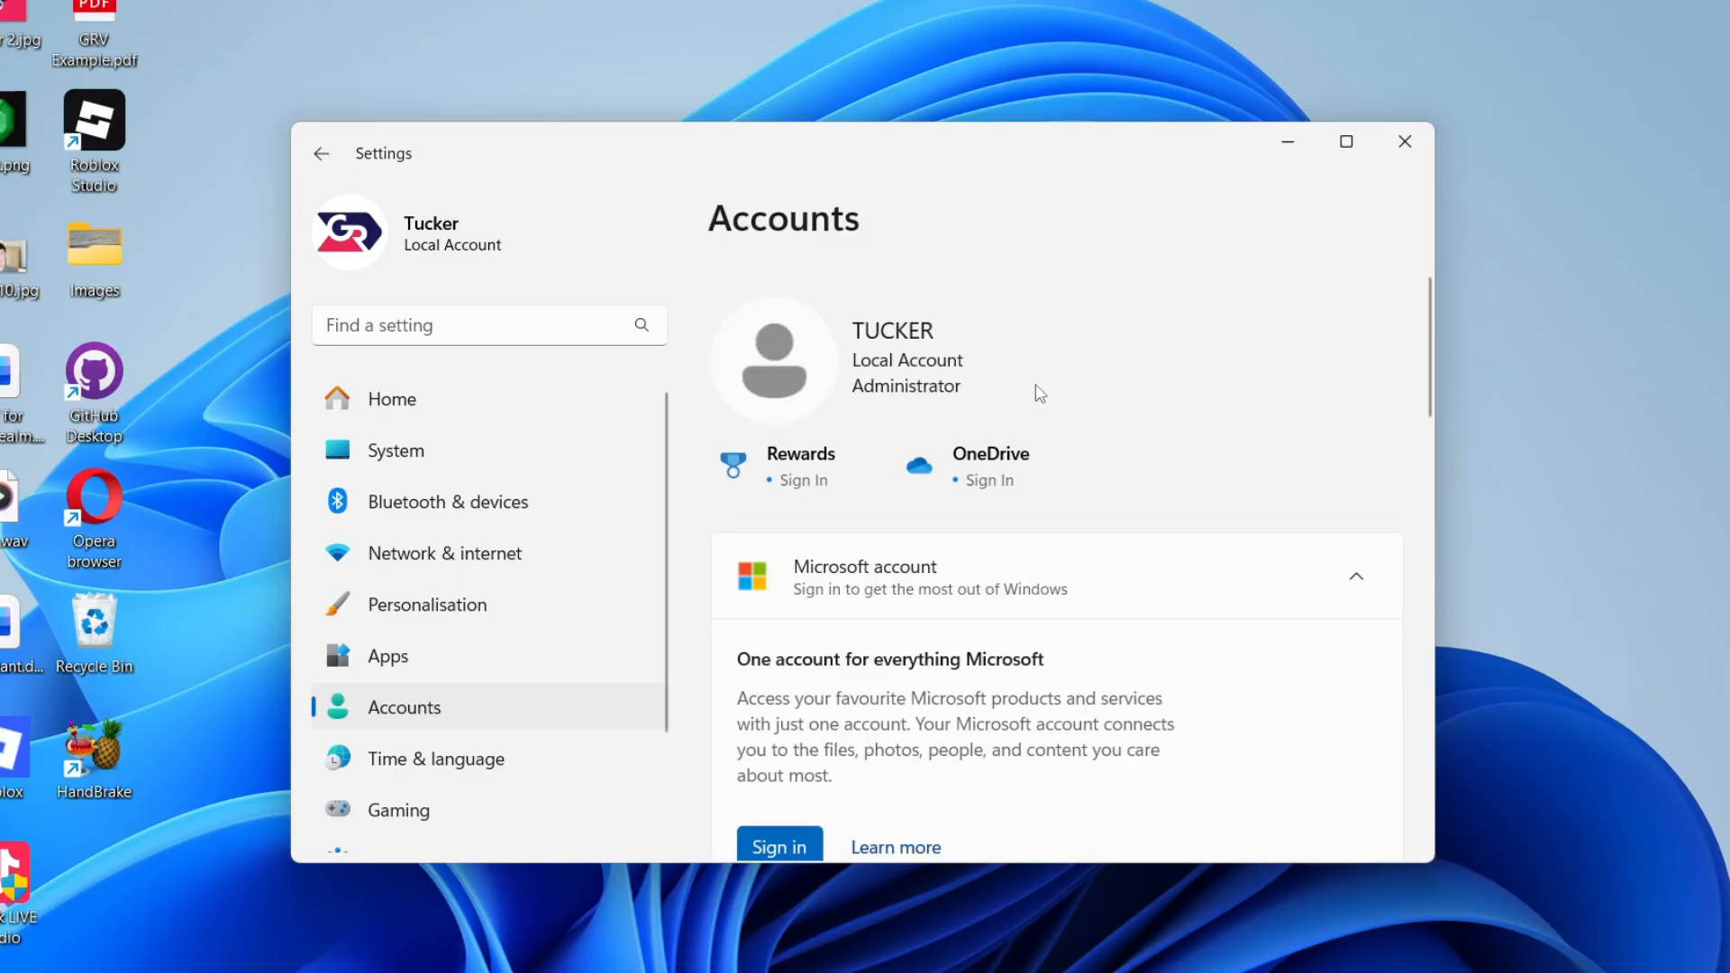
mouse_move(829, 429)
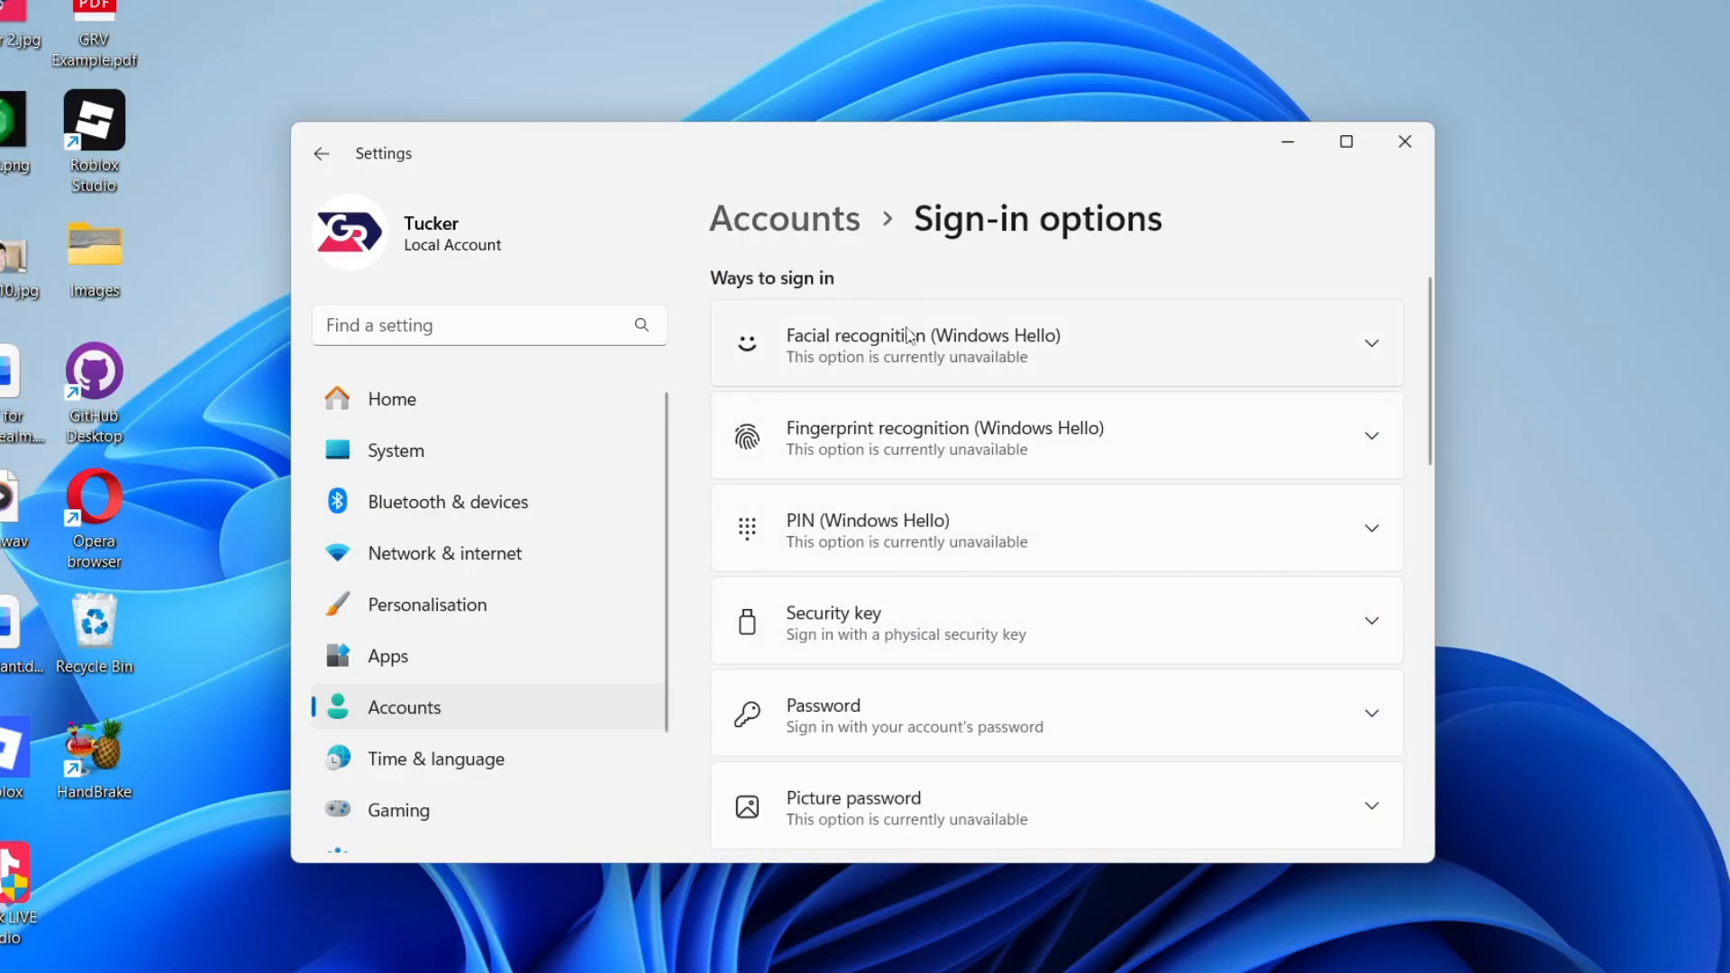
mouse_move(995, 730)
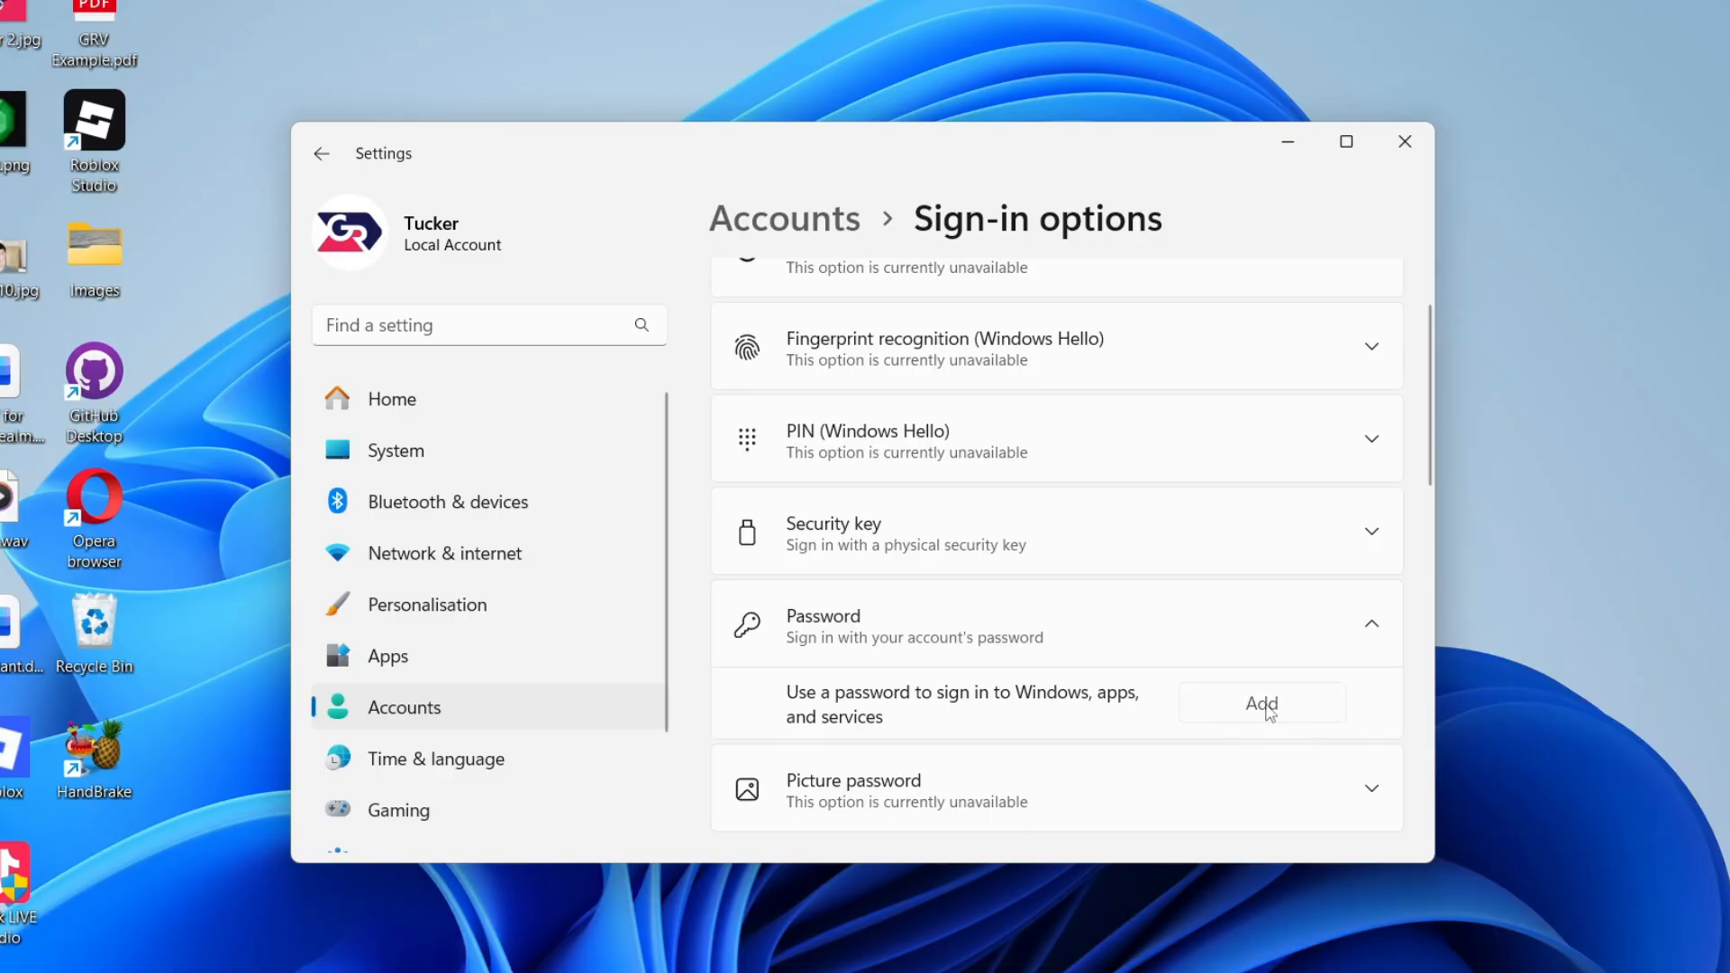
left_click(1262, 703)
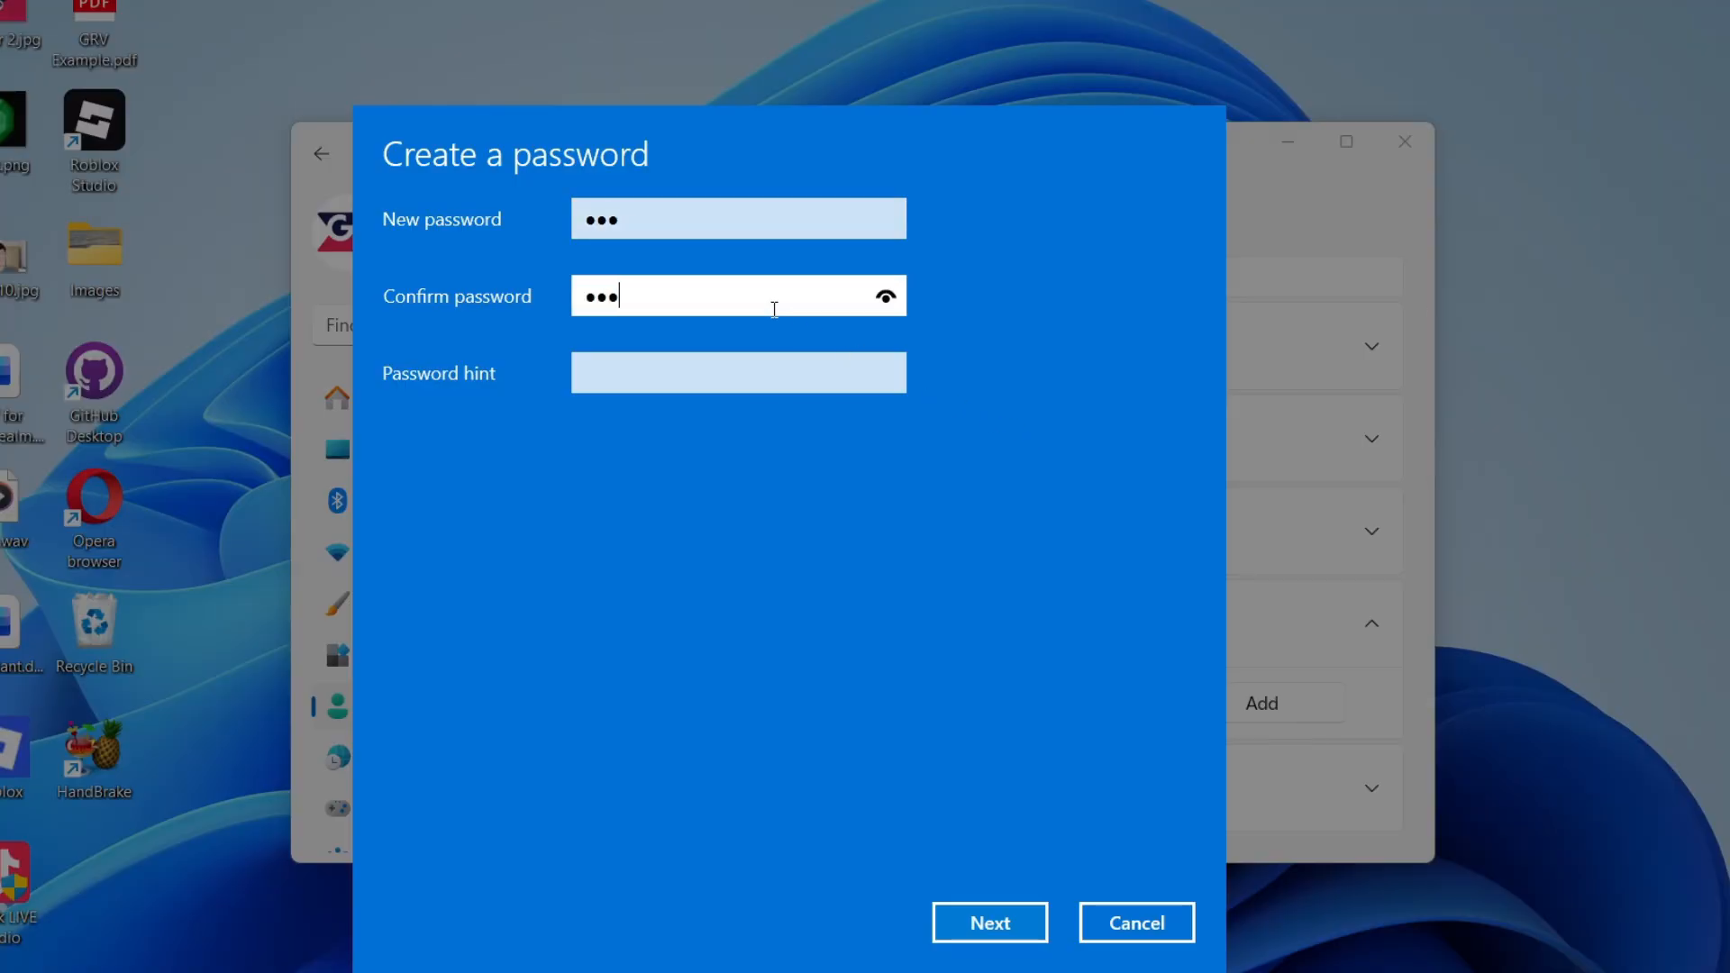
- Enter the password hint '1', continue with Next and finish so Password reads You're all set up
type("1")
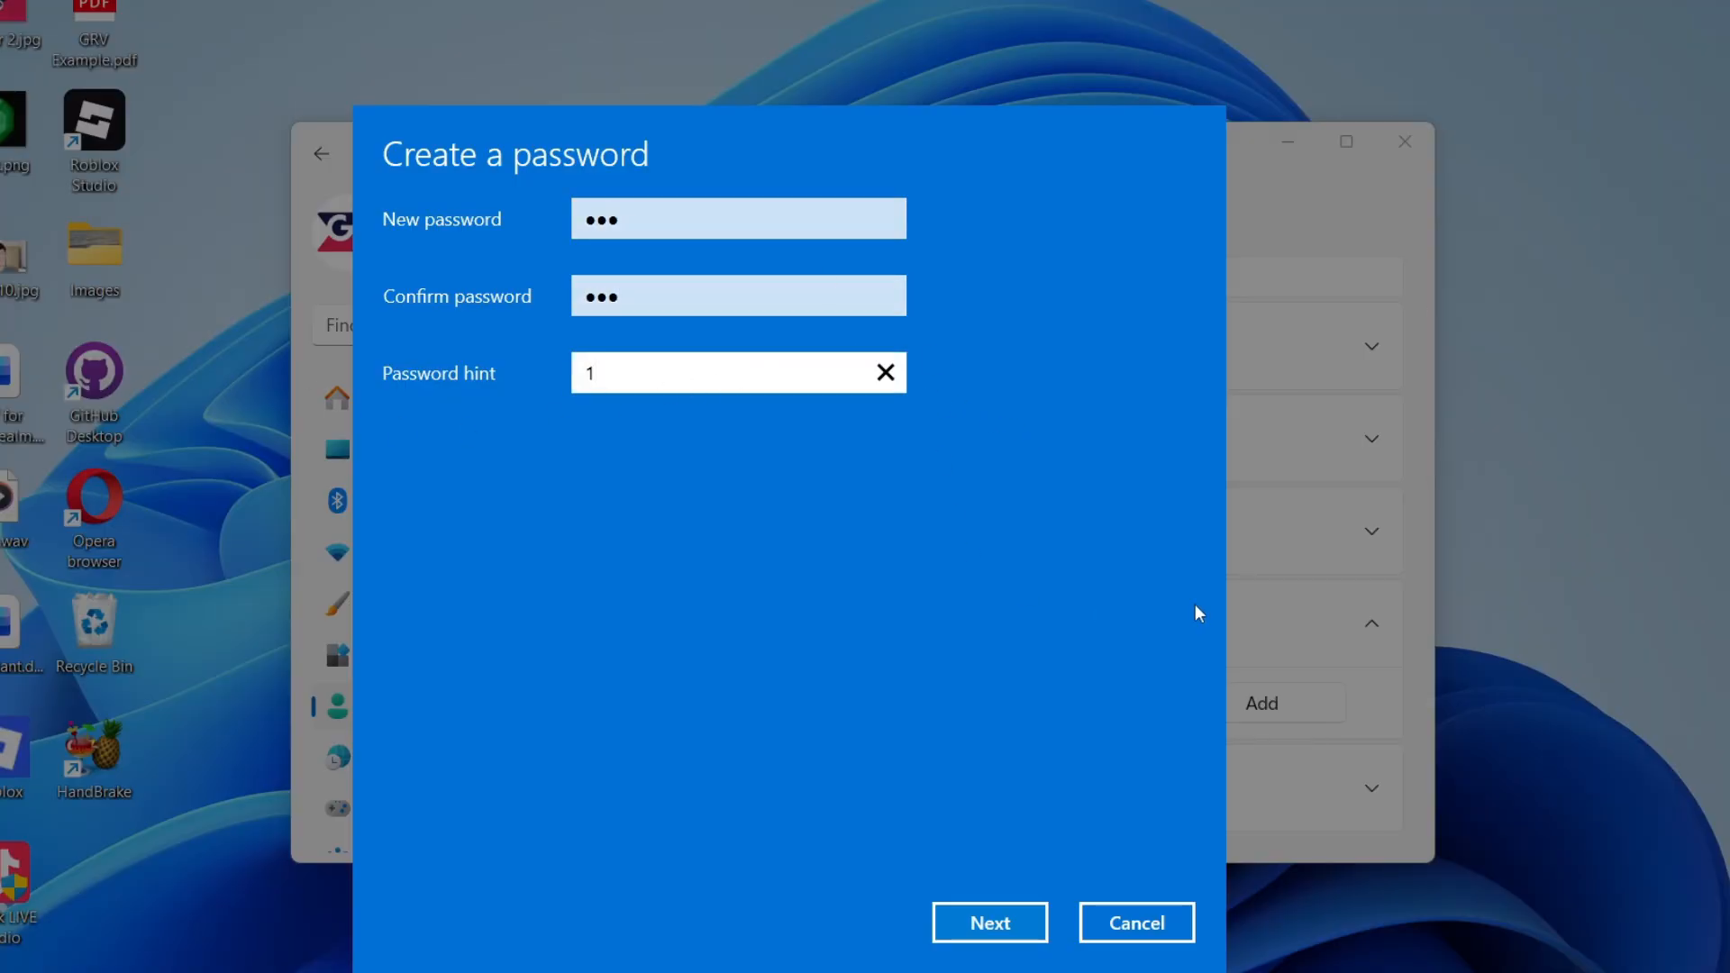
left_click(990, 923)
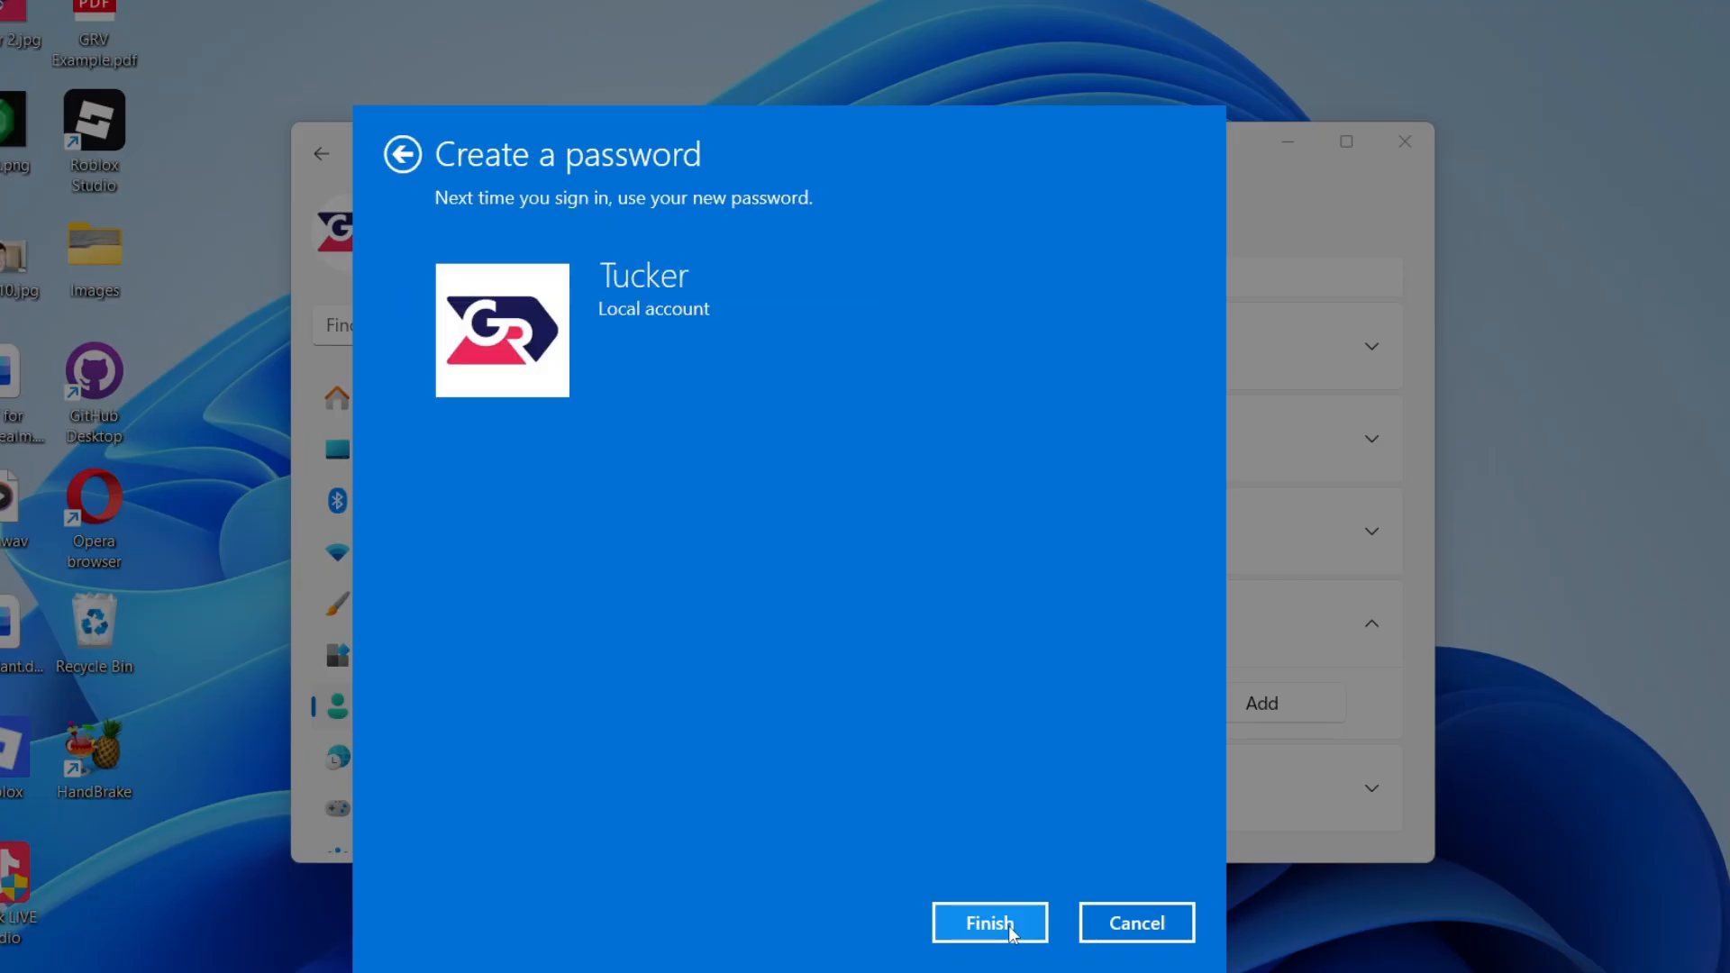
left_click(989, 922)
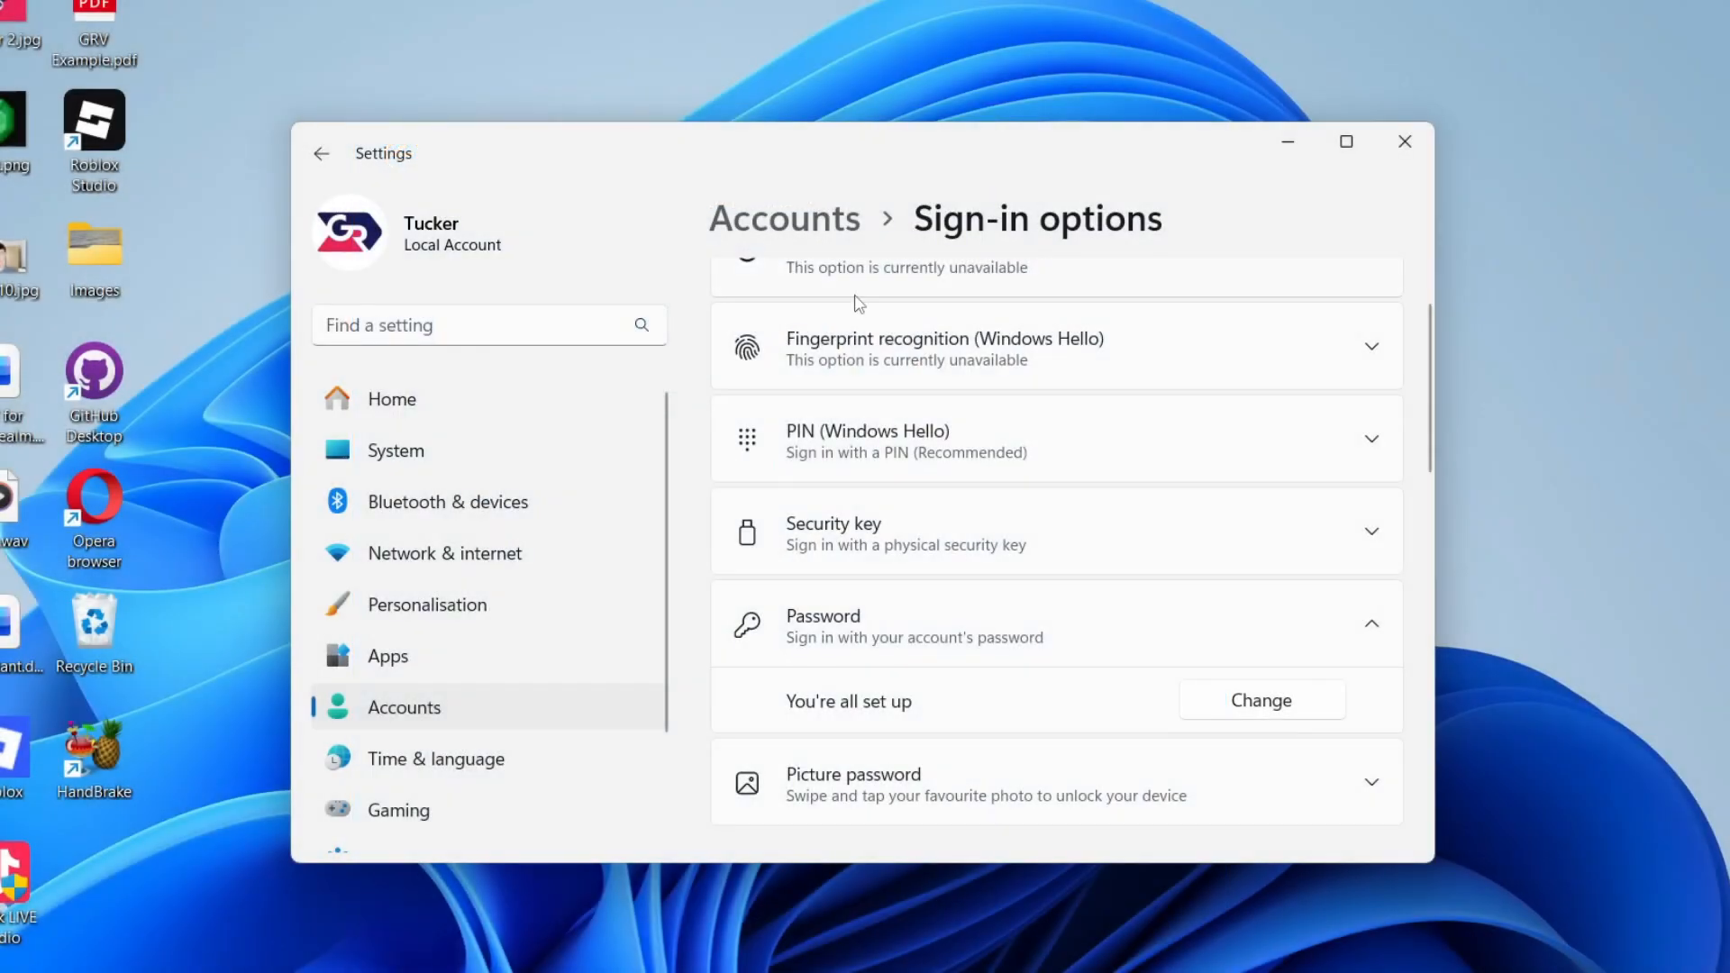